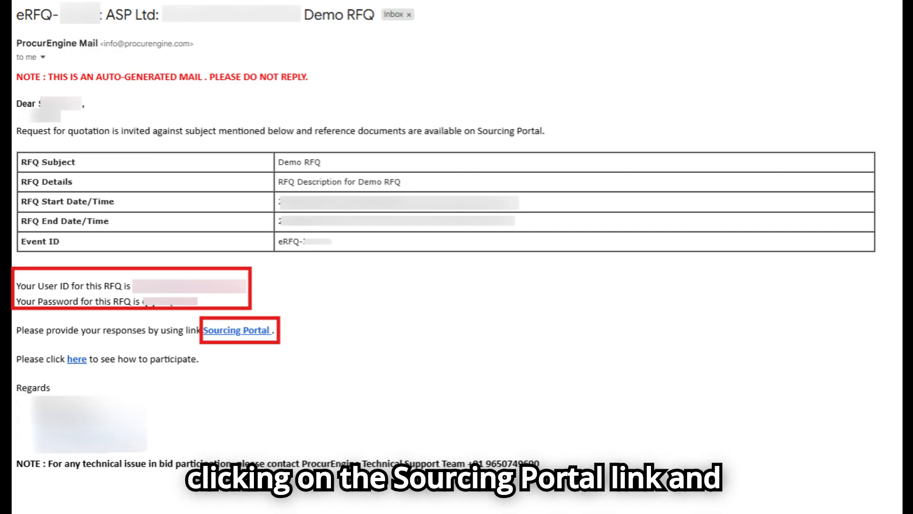
# Step: Follow the Sourcing Portal link from the RFQ invitation email
pyautogui.click(237, 330)
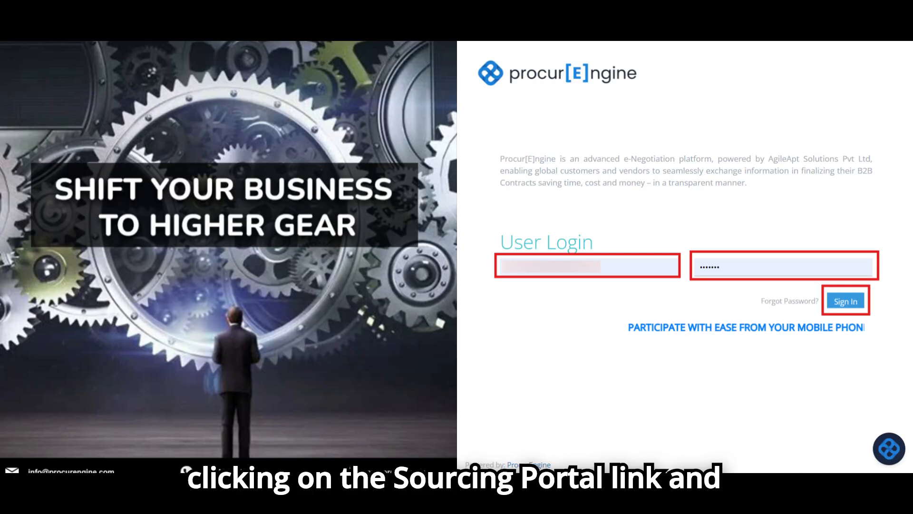
# Step: Sign in to the portal with the emailed user ID and password
pyautogui.click(846, 299)
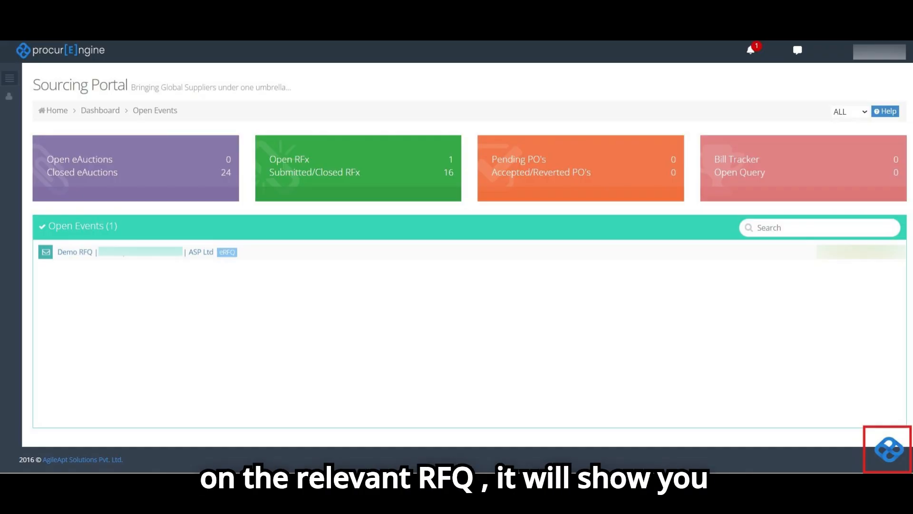
# Step: Enter the Demo RFQ event and accept its terms and conditions to start the response
pyautogui.click(74, 252)
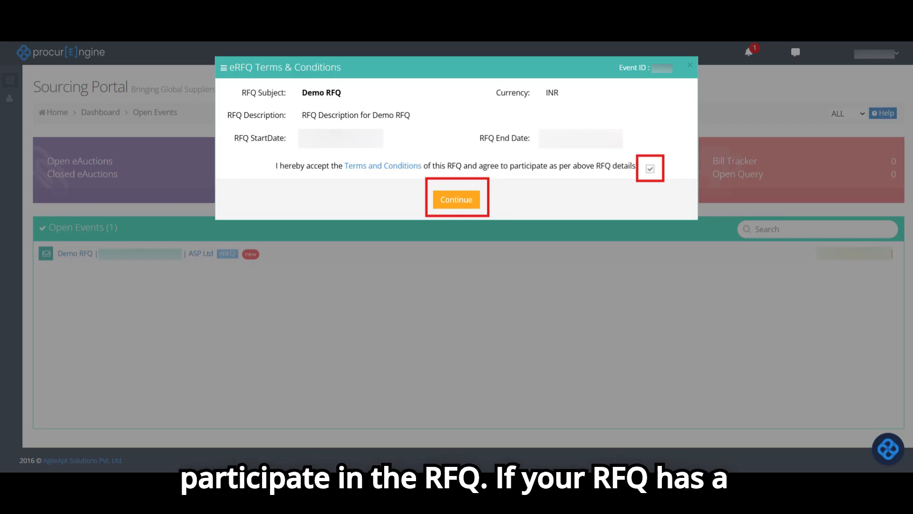
pyautogui.click(457, 200)
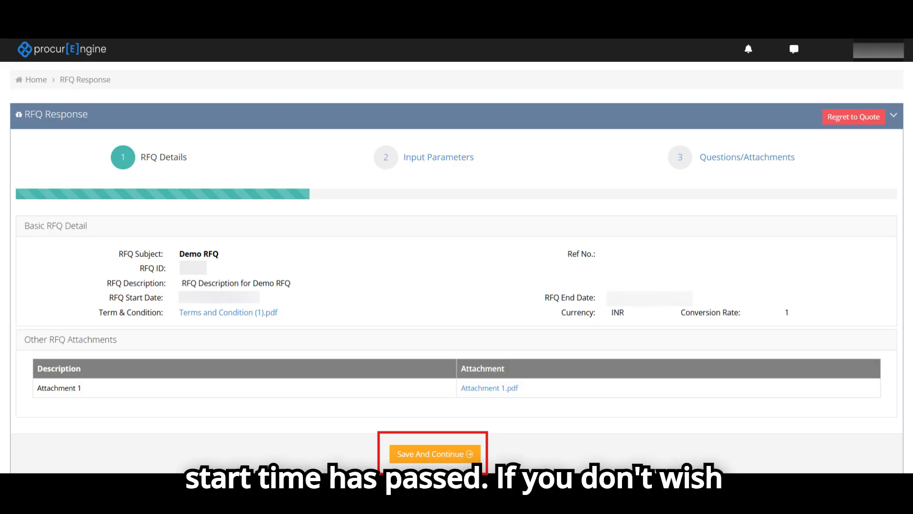
pyautogui.moveTo(854, 118)
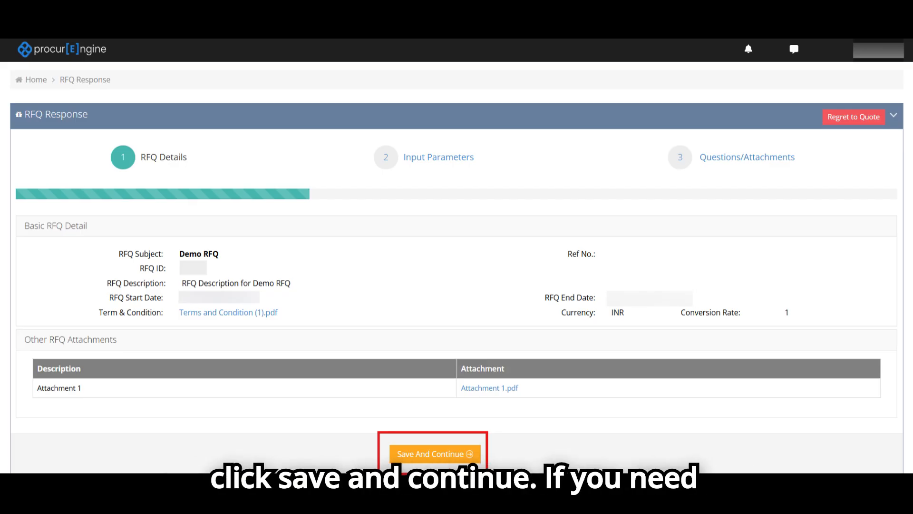
# Step: Save the RFQ Details step and continue to the Input Parameters price table
pyautogui.click(435, 453)
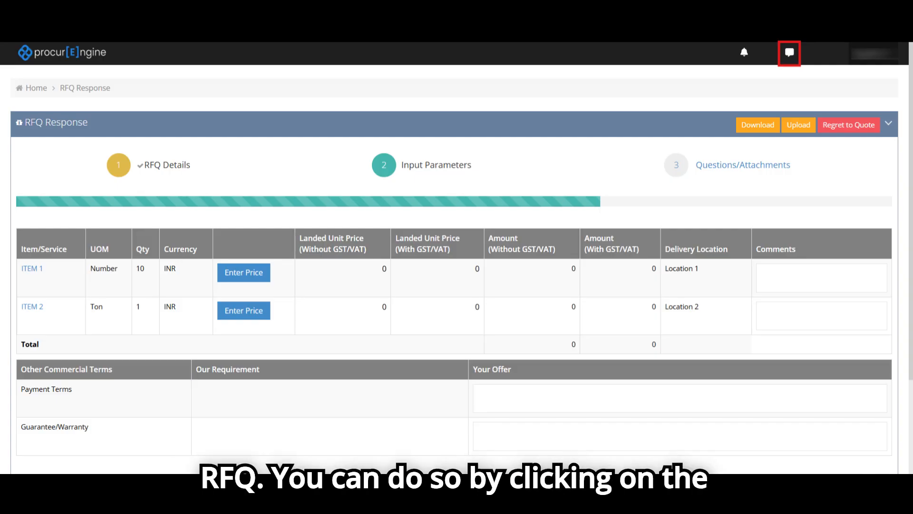
pyautogui.click(790, 51)
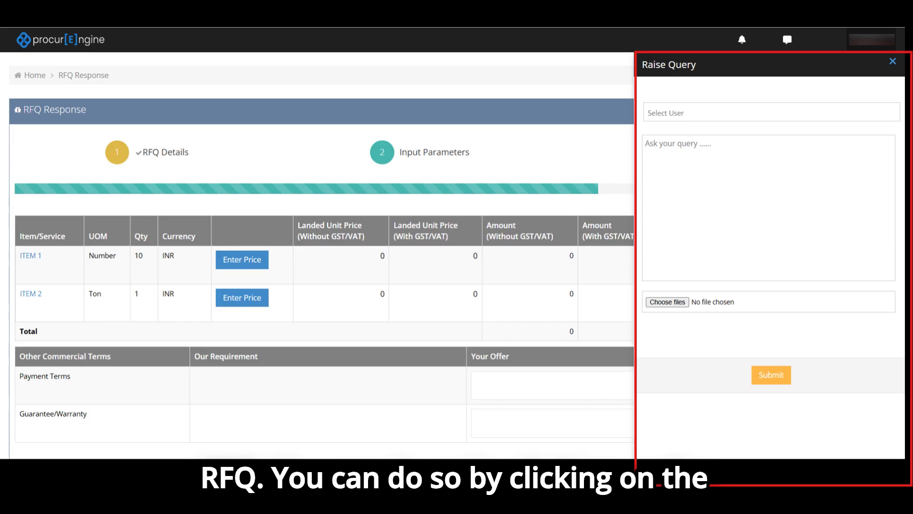
pyautogui.click(893, 61)
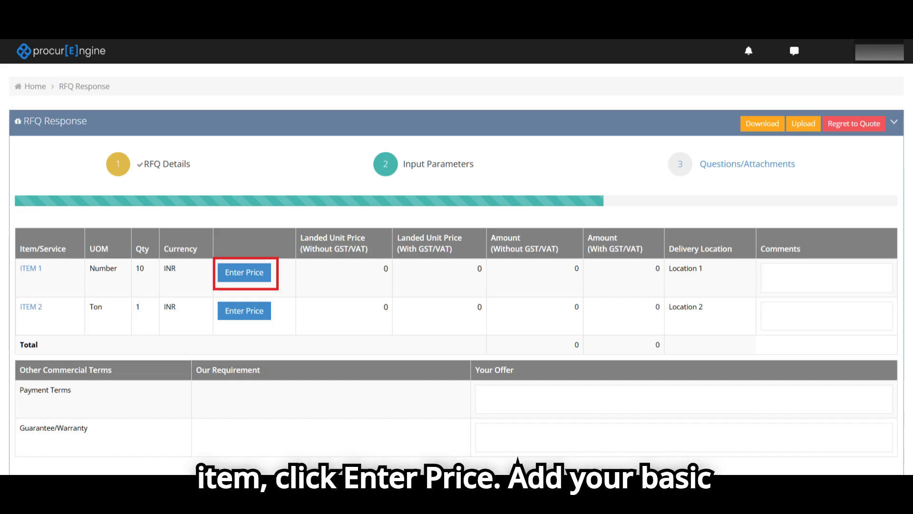
# Step: Price ITEM 1 with Basic Price 2500, GST/VAT 18 and Discount 5, giving 2,375 landed
pyautogui.click(243, 272)
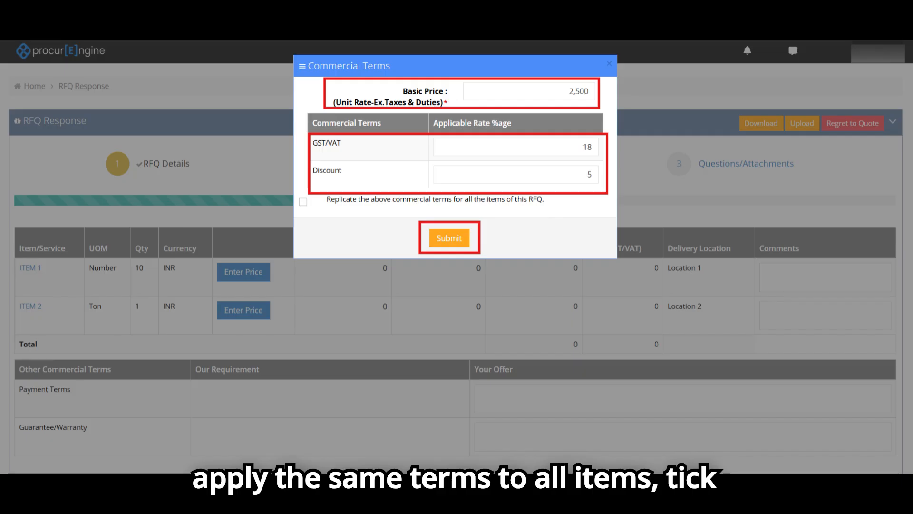
pyautogui.click(449, 238)
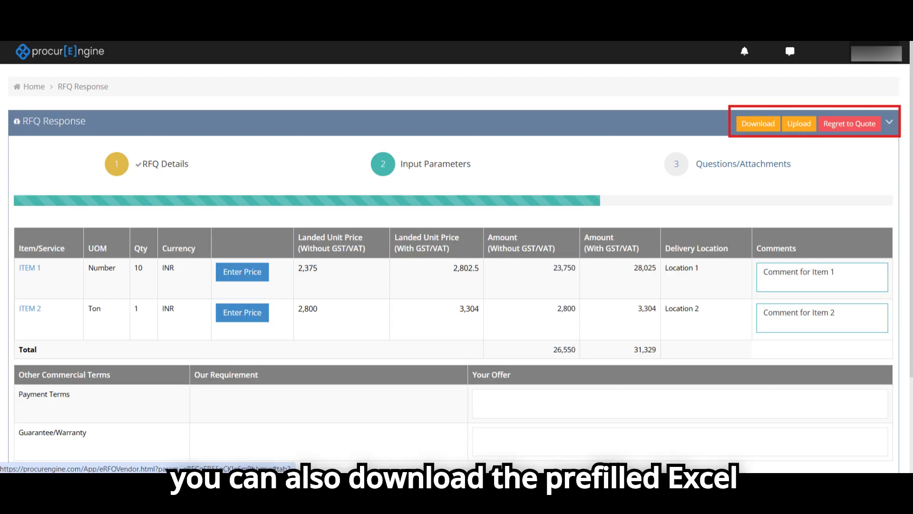
# Step: Save payment terms Within 7 Days, warranty Up to 6 months and My Remarks, moving to Questions/Attachments
pyautogui.click(757, 124)
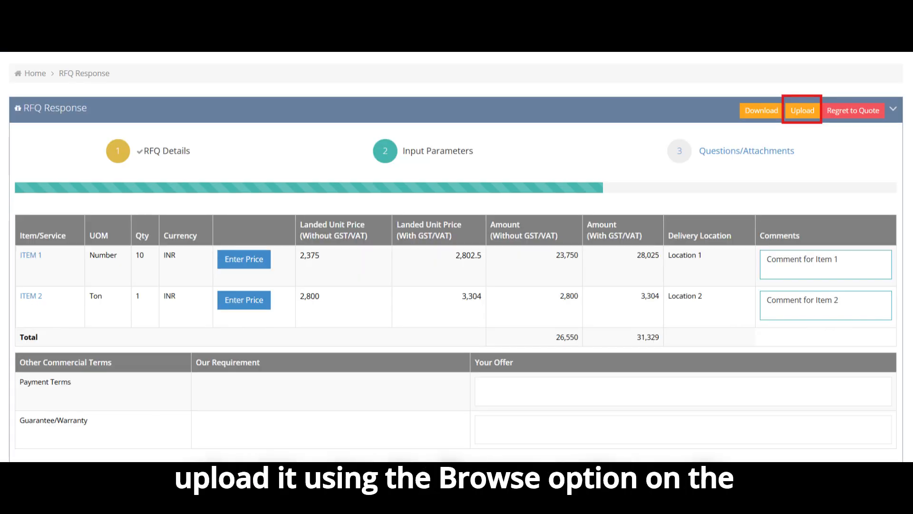
pyautogui.click(802, 110)
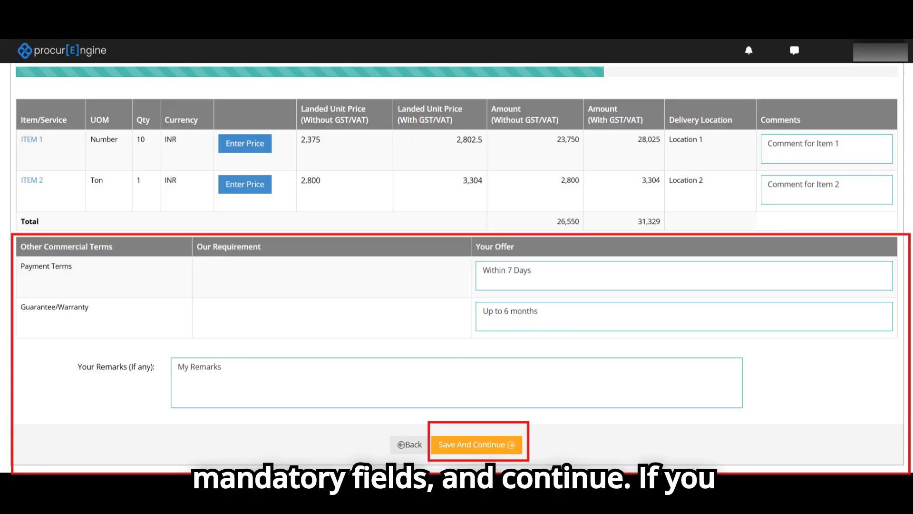
pyautogui.click(475, 444)
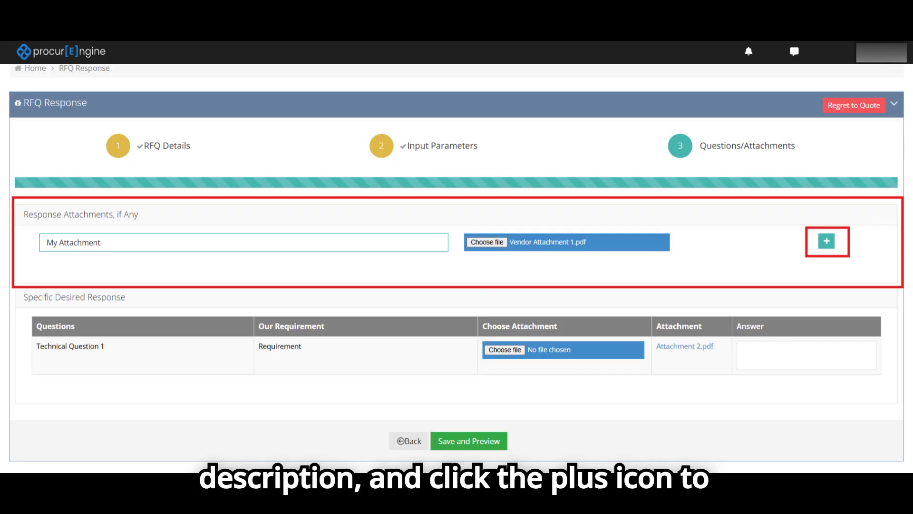
# Step: Add My Attachment, save and preview the response, then submit the Demo RFQ
pyautogui.click(827, 241)
pyautogui.write('My Answer')
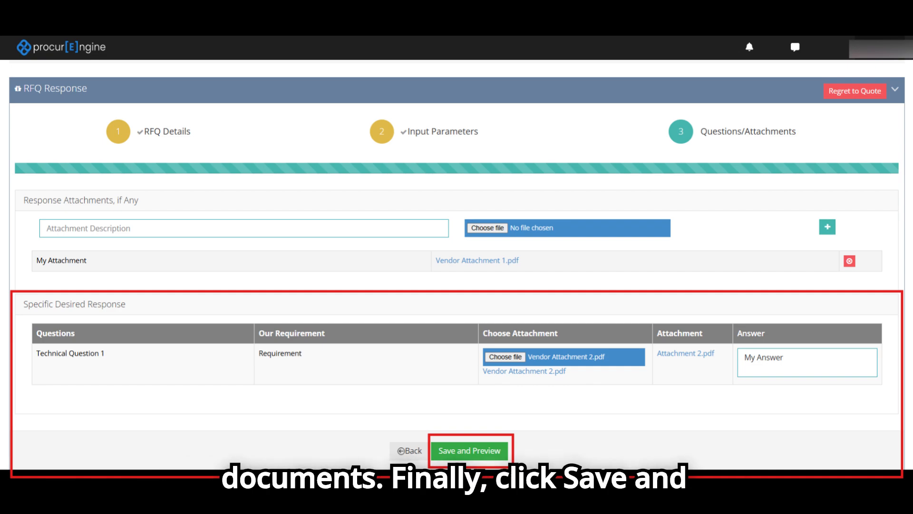
pyautogui.click(469, 451)
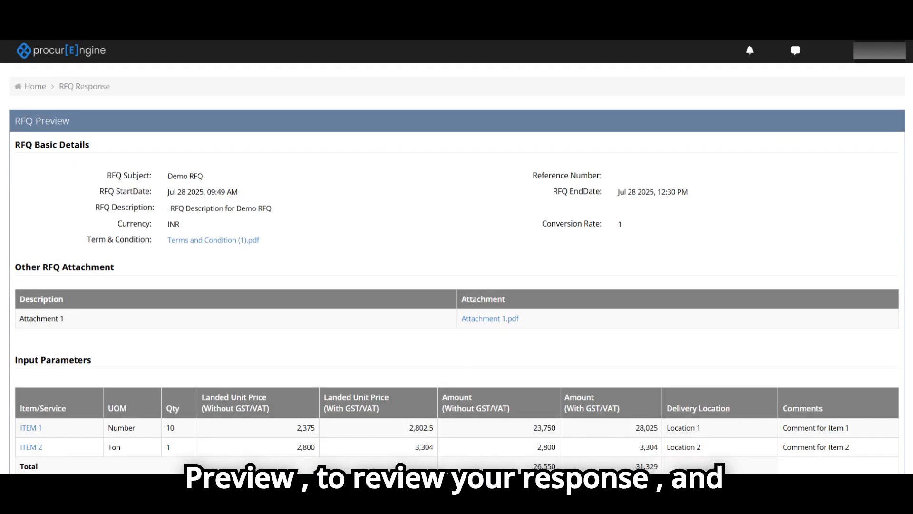
pyautogui.scroll(-3)
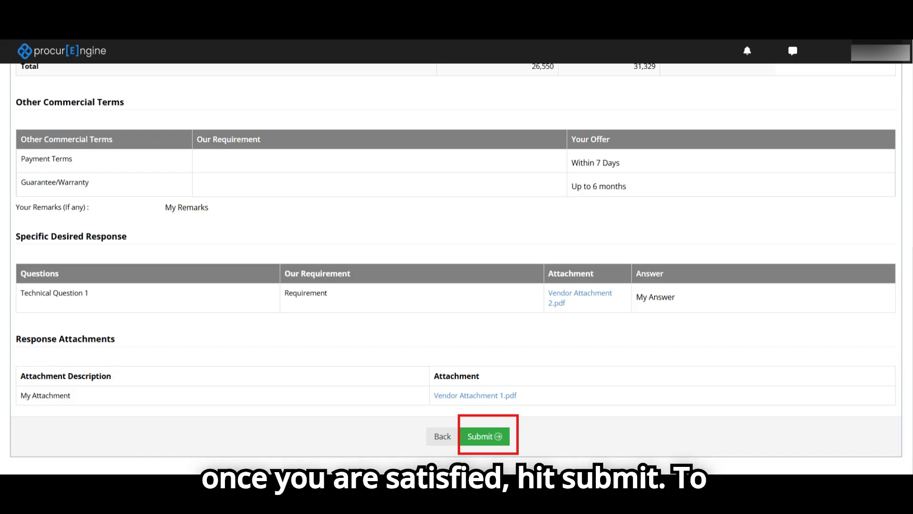
pyautogui.click(485, 435)
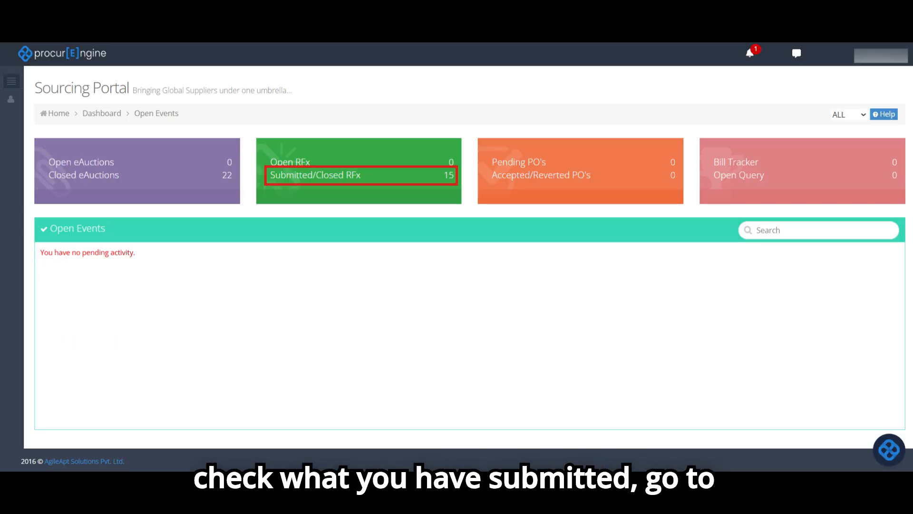